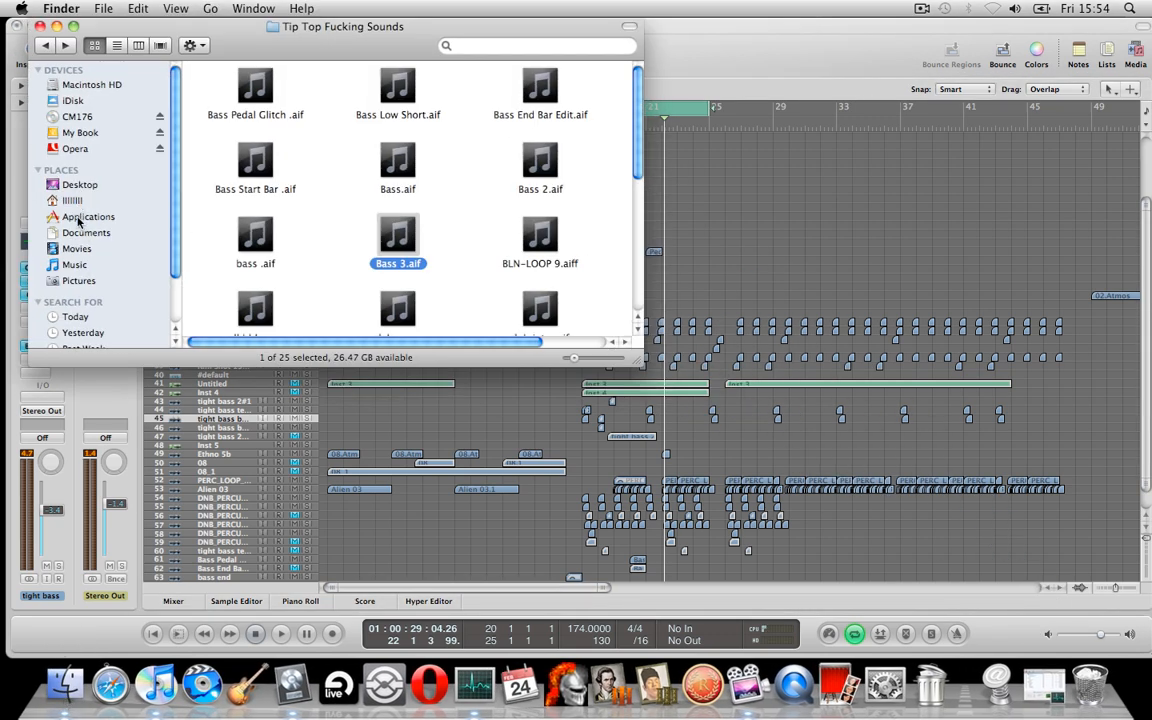
Launch Activity Monitor from Applications > Utilities to look up Logic Pro's process id.
left_click(88, 216)
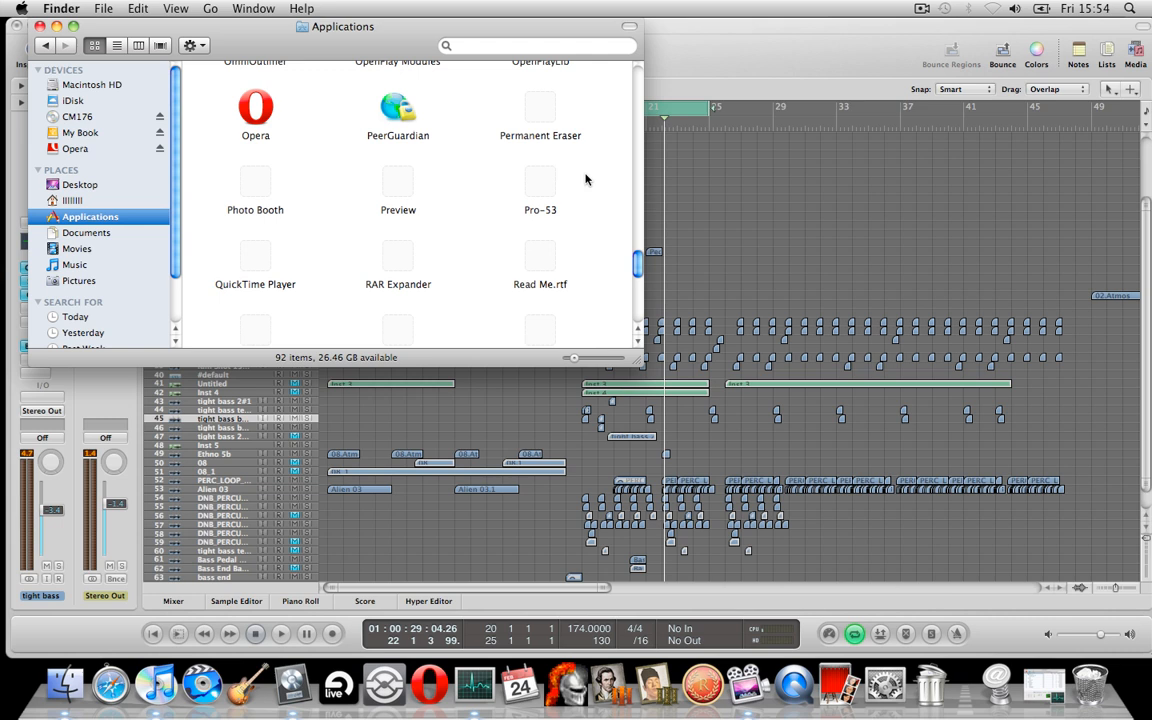
scroll("down", 3)
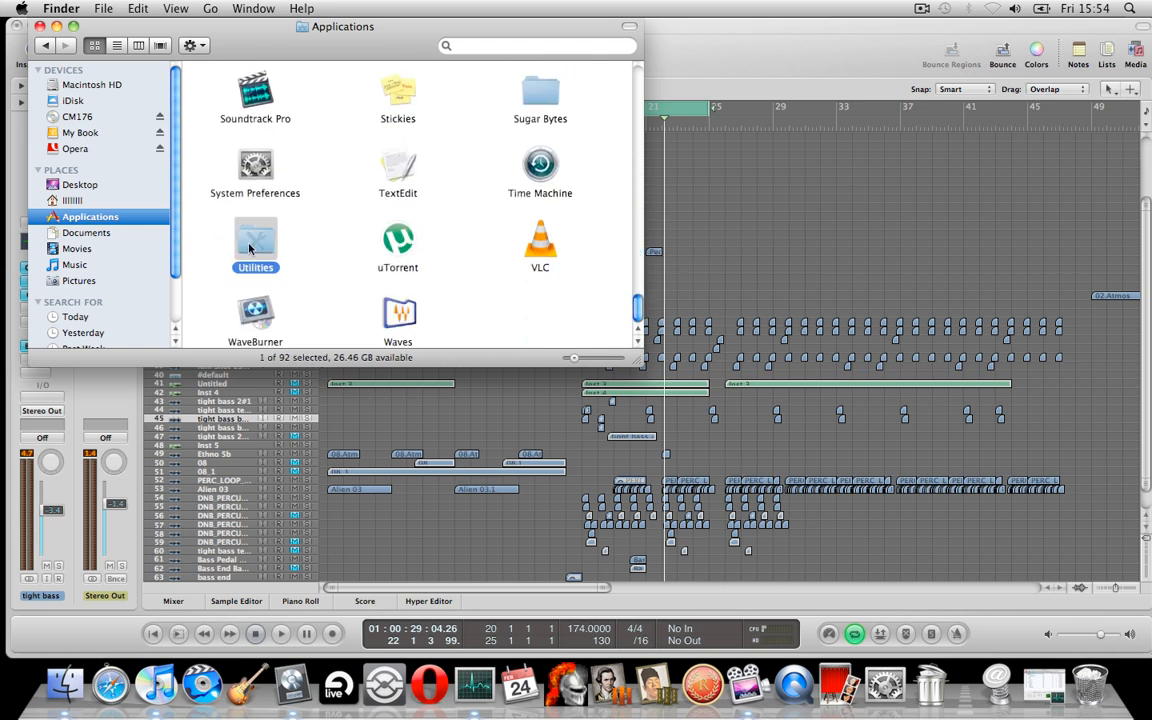
double_click(256, 248)
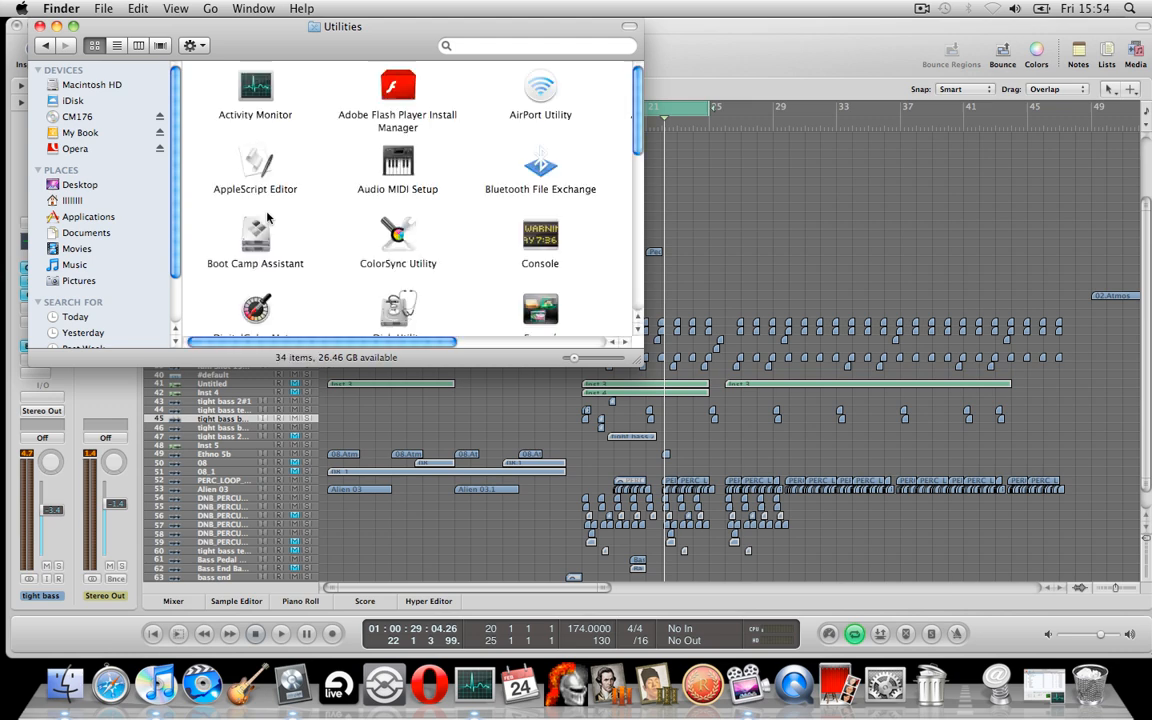
double_click(256, 90)
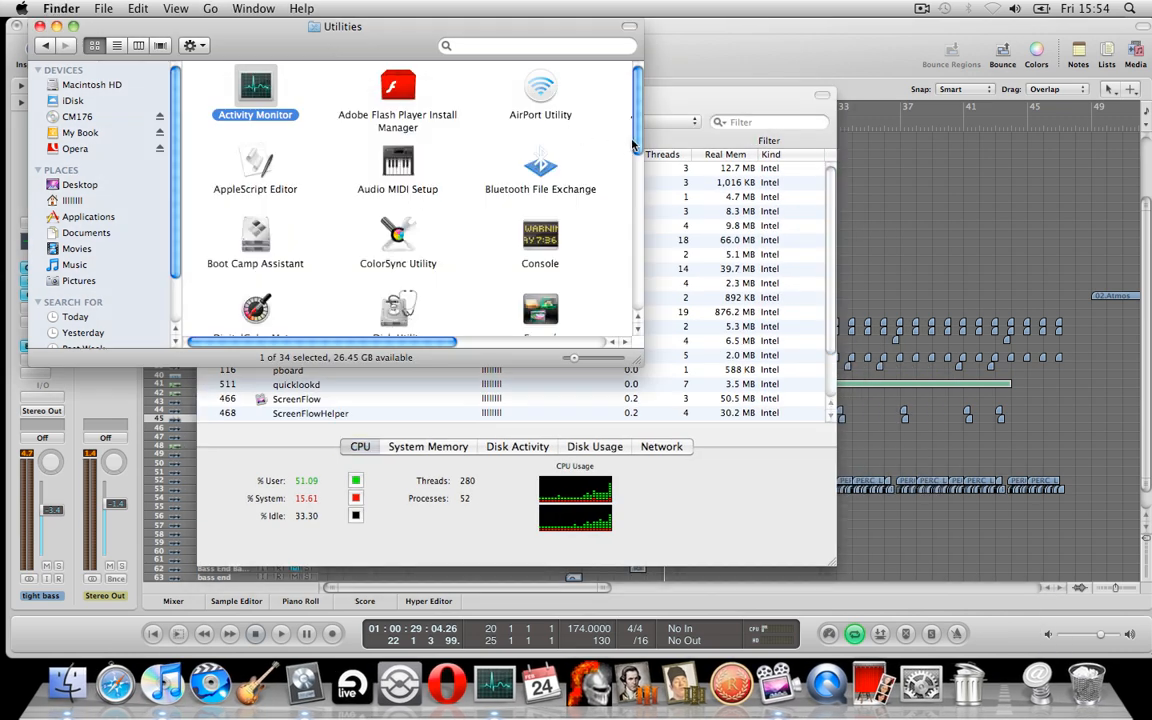
Launch Terminal from the Utilities folder so a shell is ready.
scroll("down", 3)
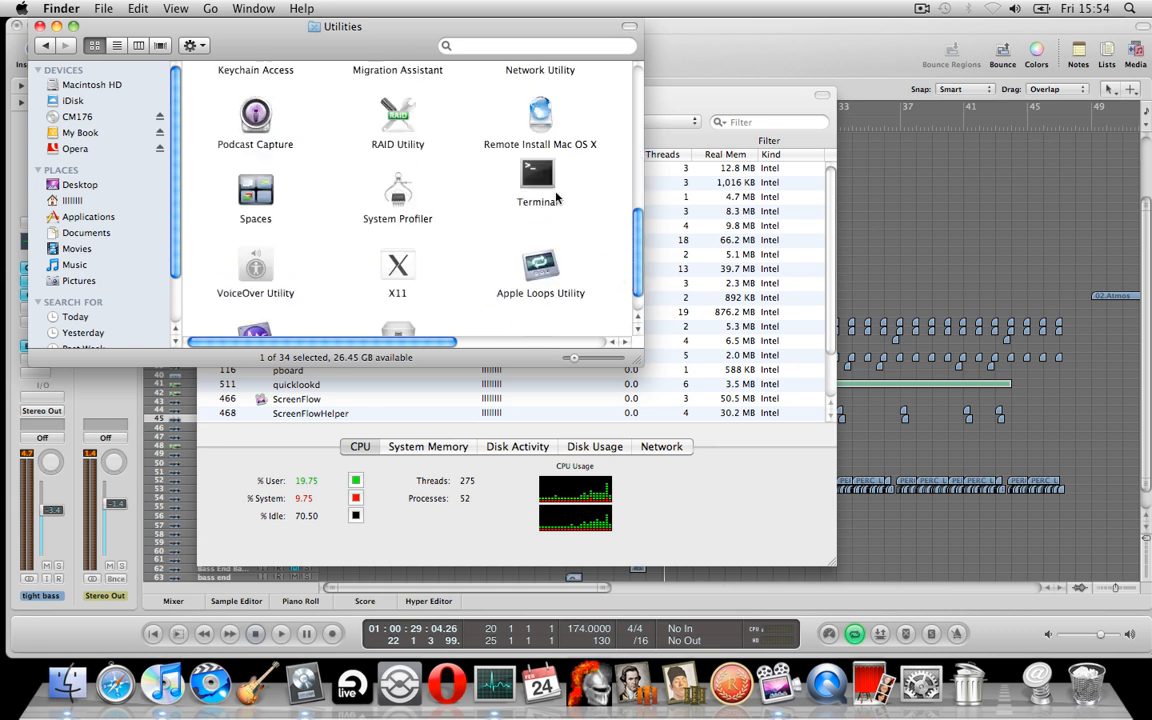
double_click(536, 176)
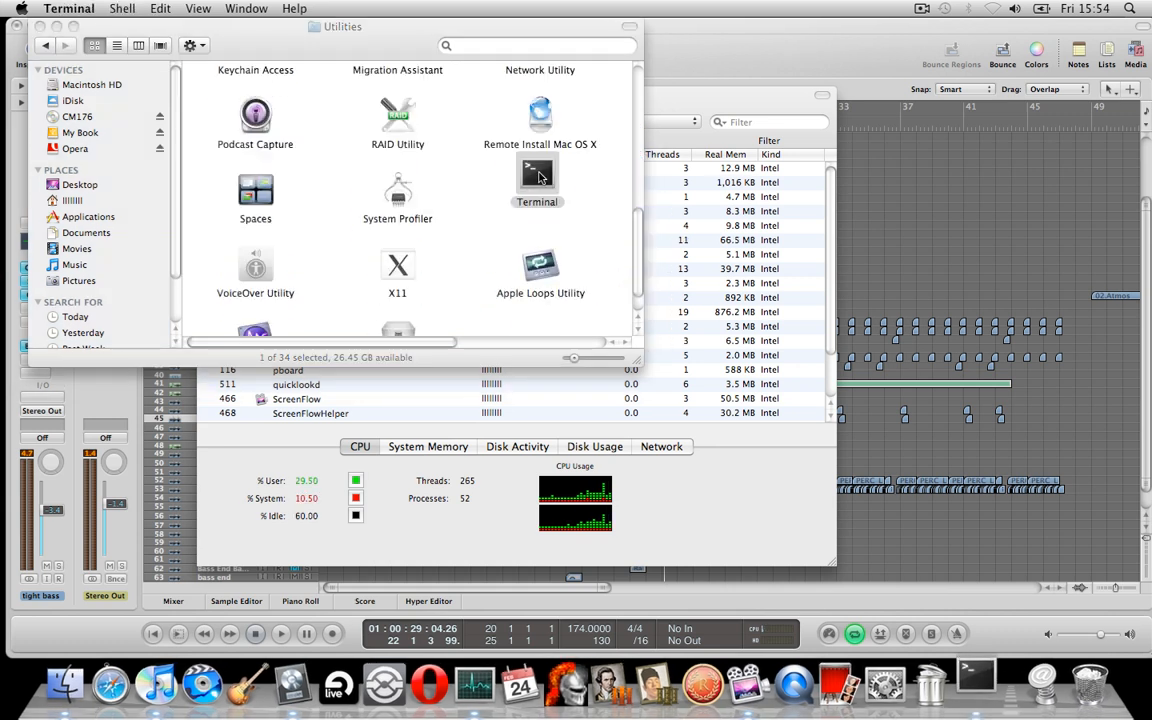
double_click(536, 180)
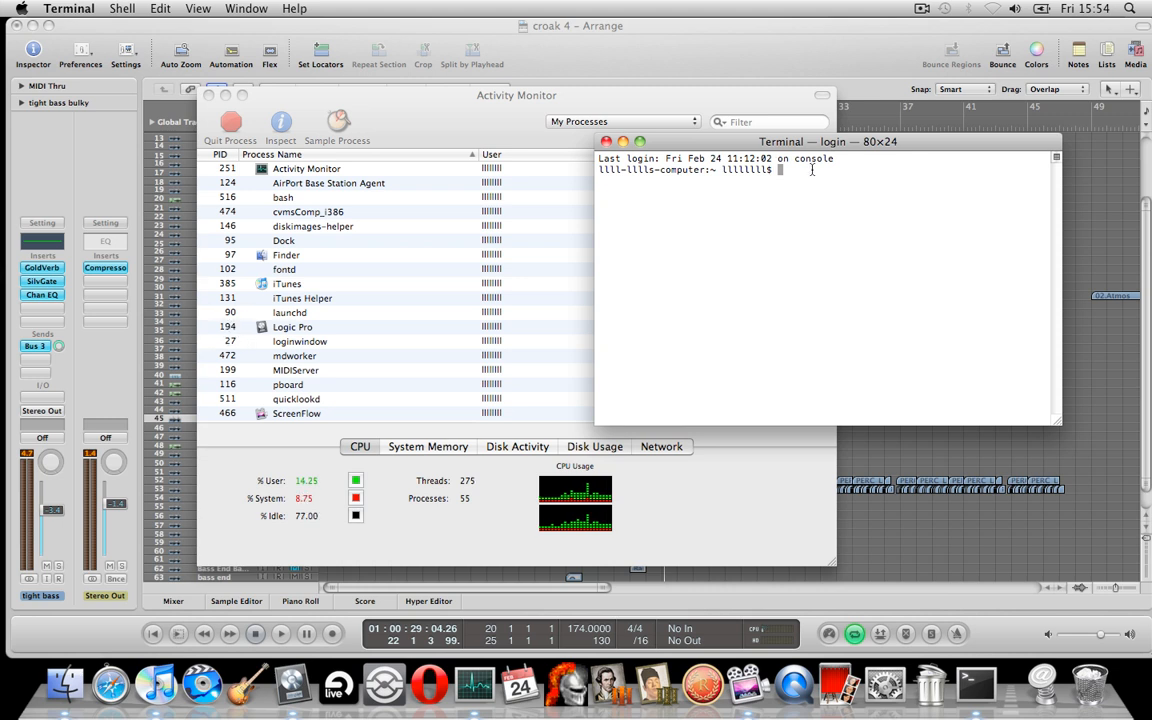
Run 'kill -s ABRT 194' in Terminal to force Logic Pro's frozen process to quit.
type("kill")
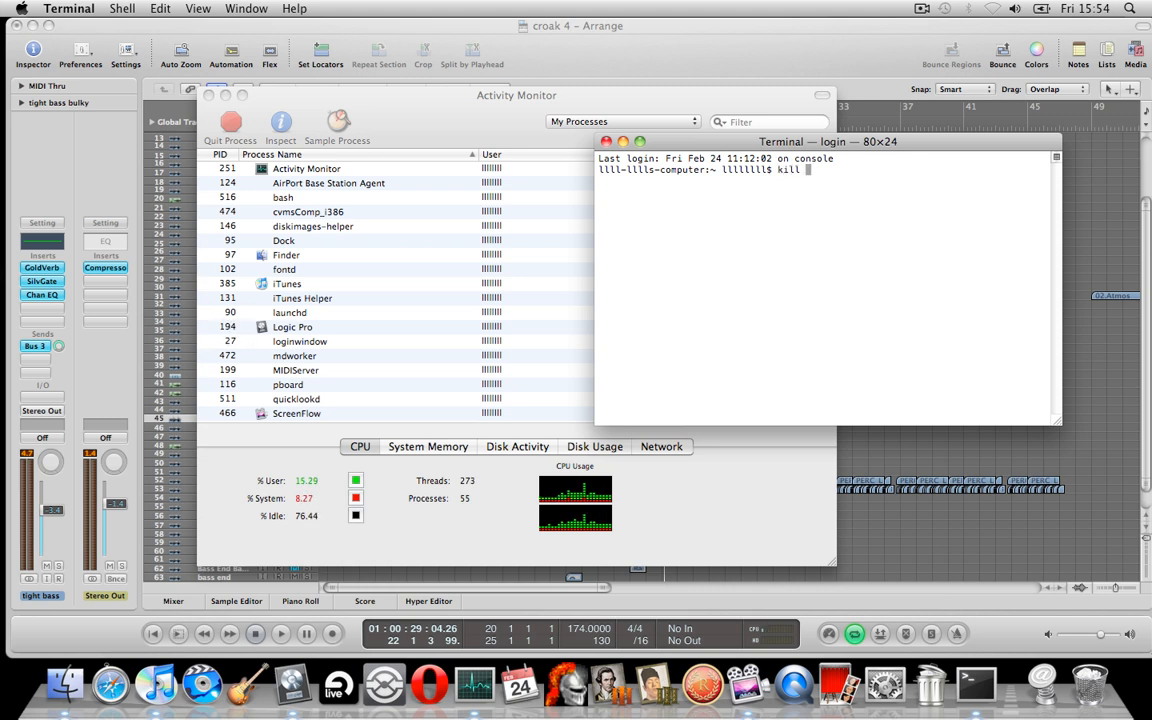
type("-s")
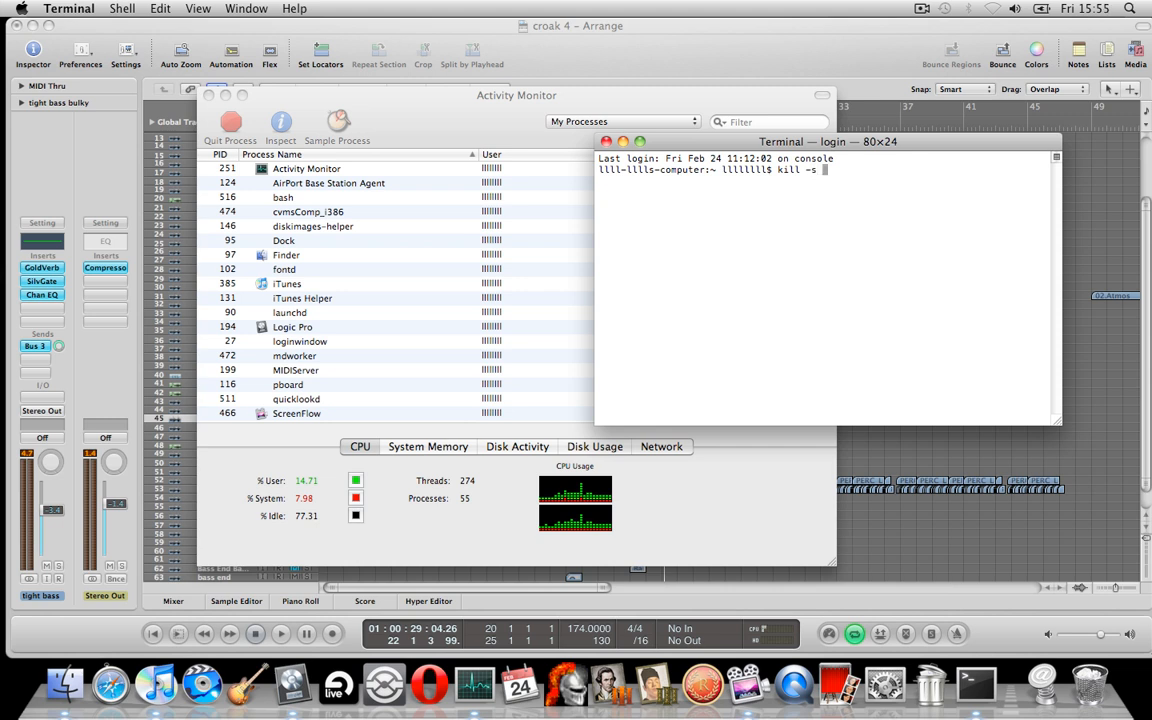
type("ABTY")
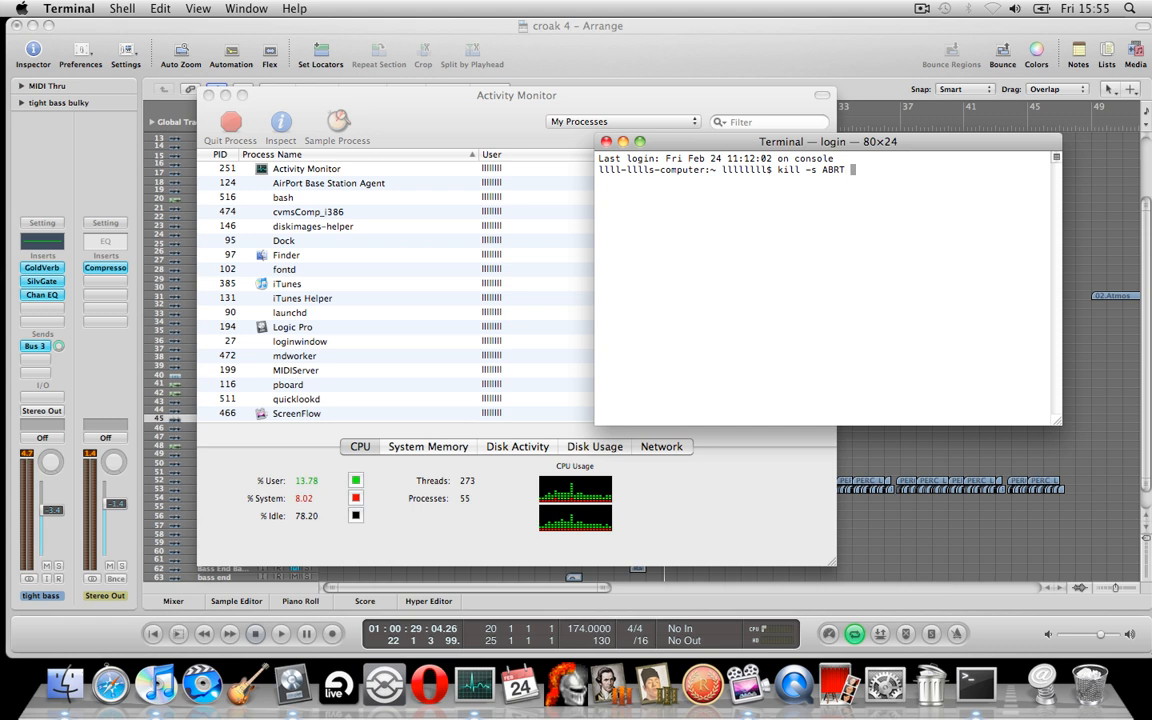
type("194")
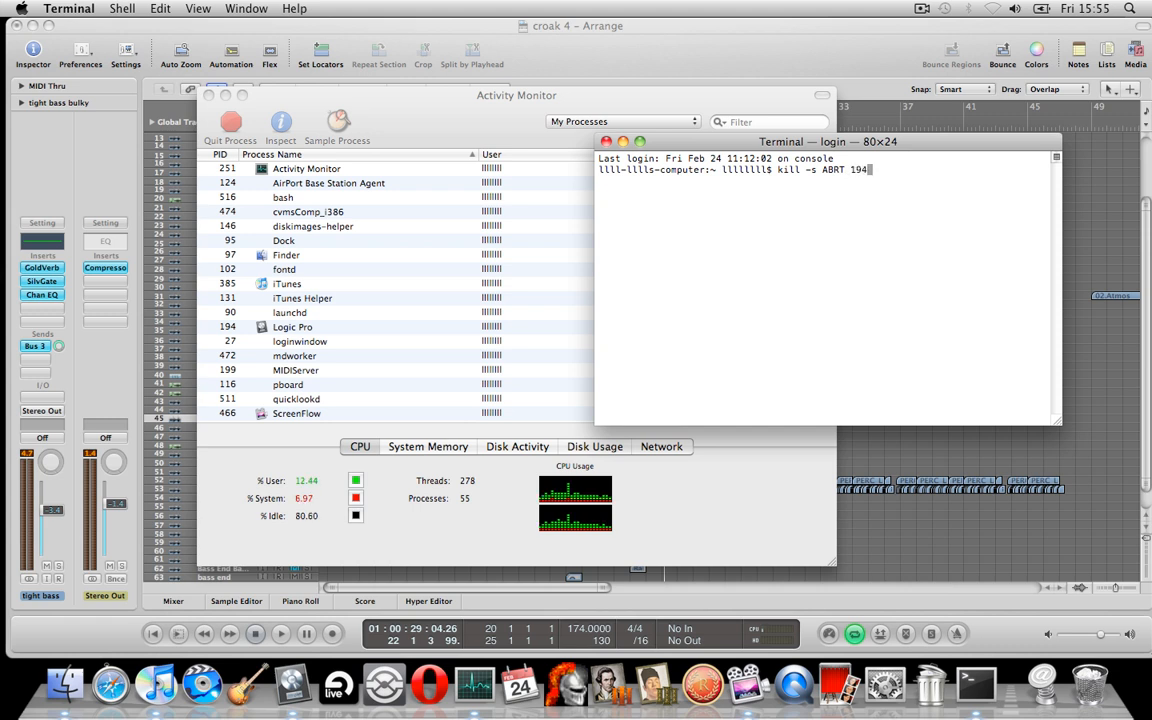
key("Return")
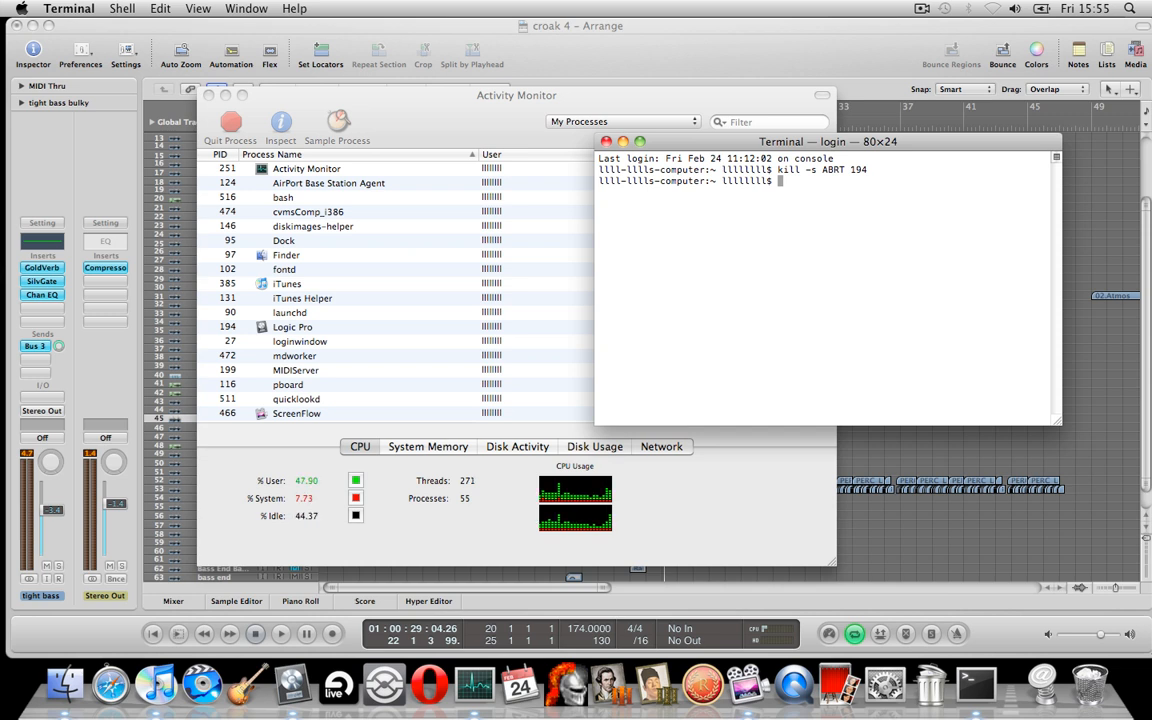
key("Return")
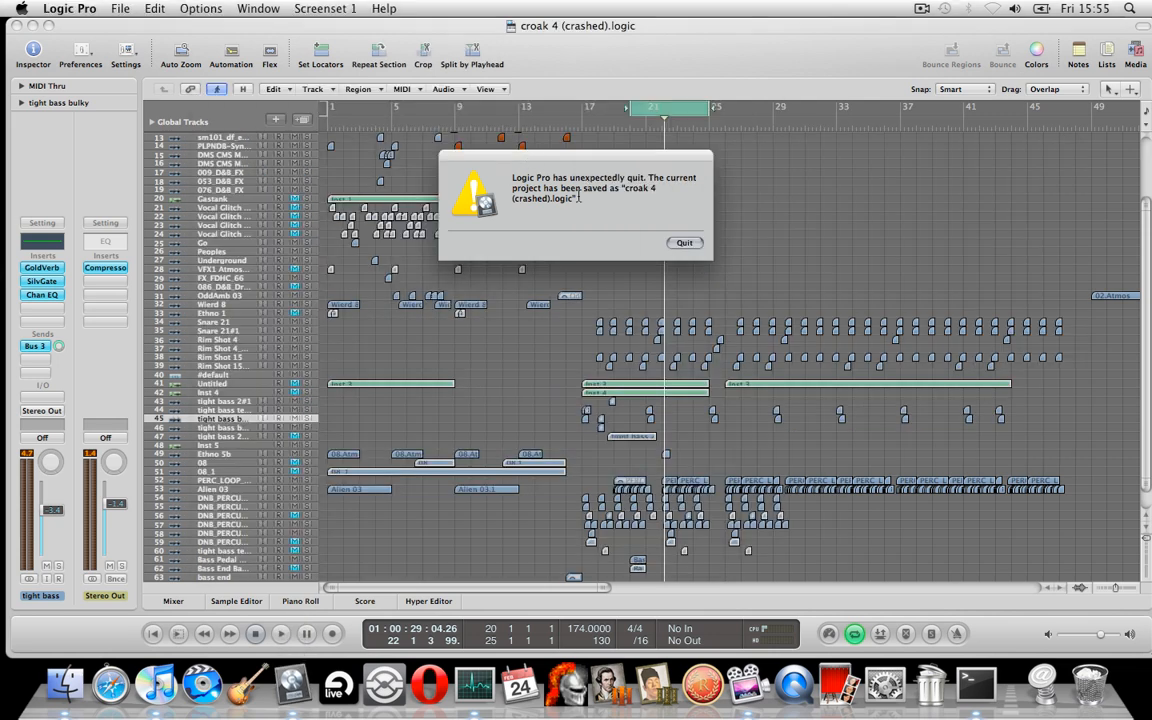
Dismiss the 'Logic Pro has unexpectedly quit' alert so the process leaves Activity Monitor.
left_click(684, 244)
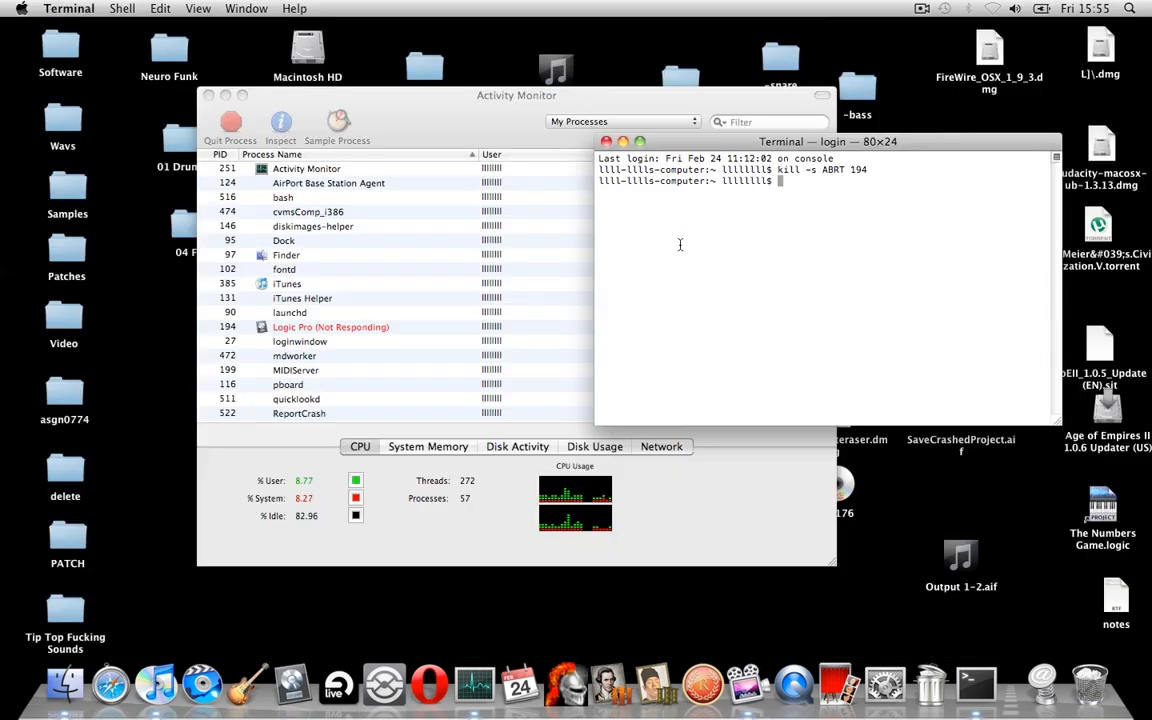
key("return")
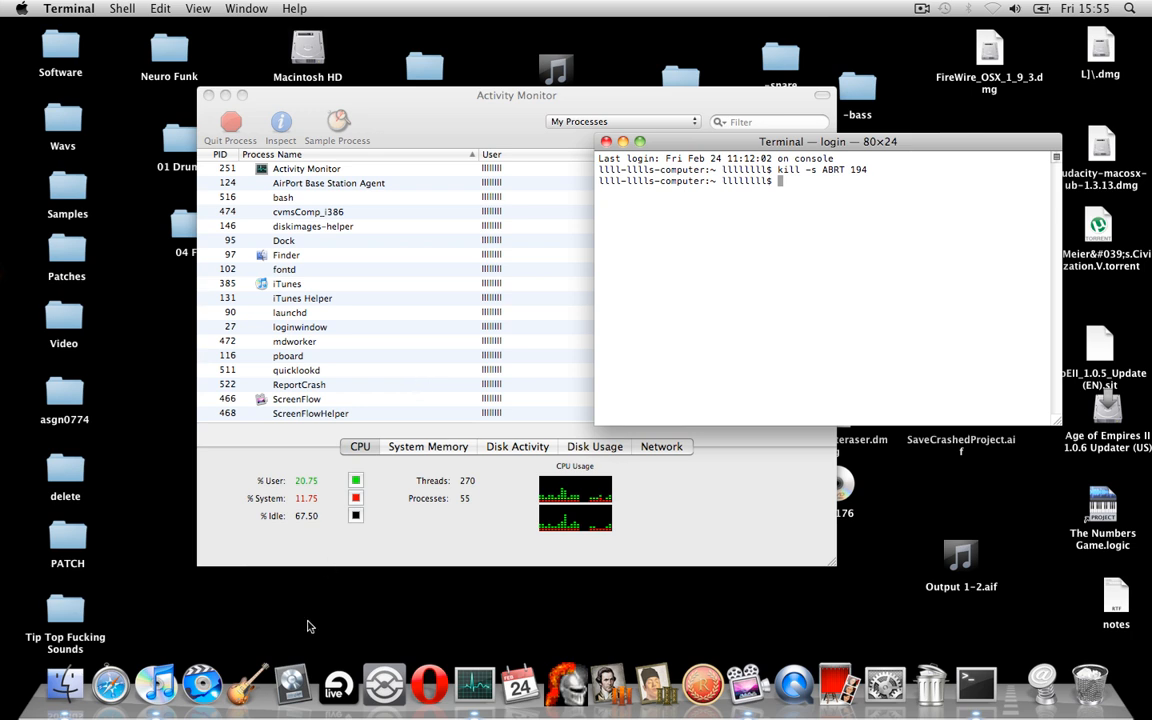
mouse_move(292, 684)
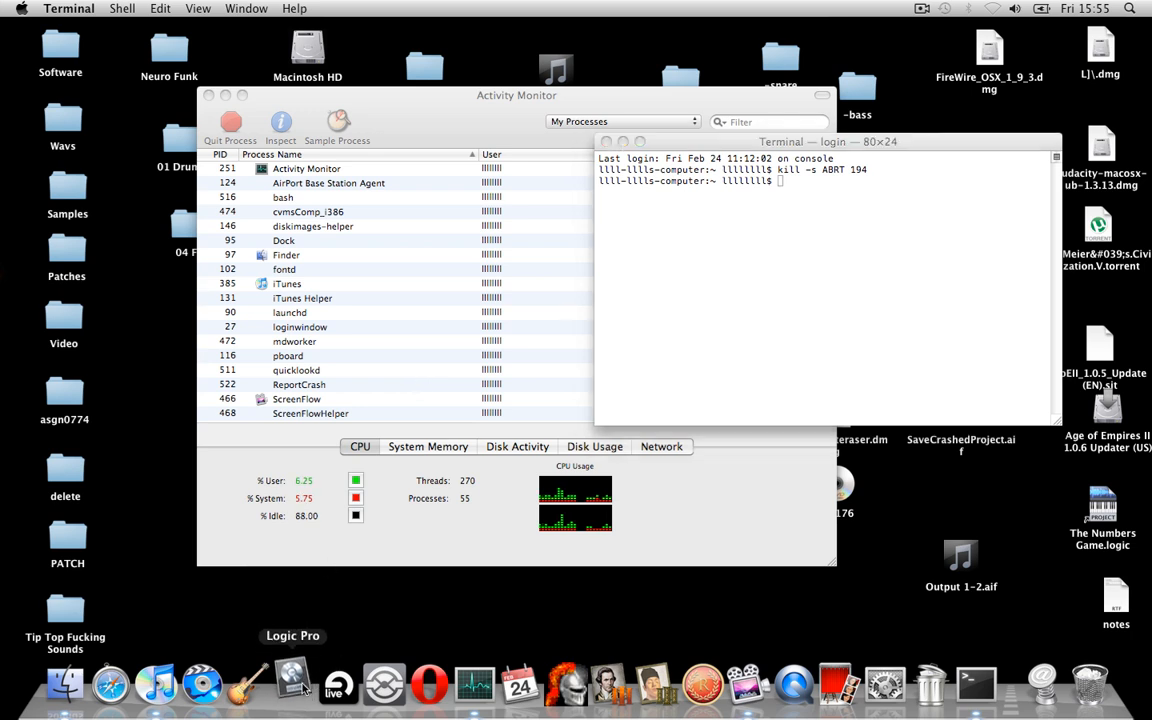
Relaunch Logic Pro from the Dock and bring up File > Open for an existing project.
left_click(292, 684)
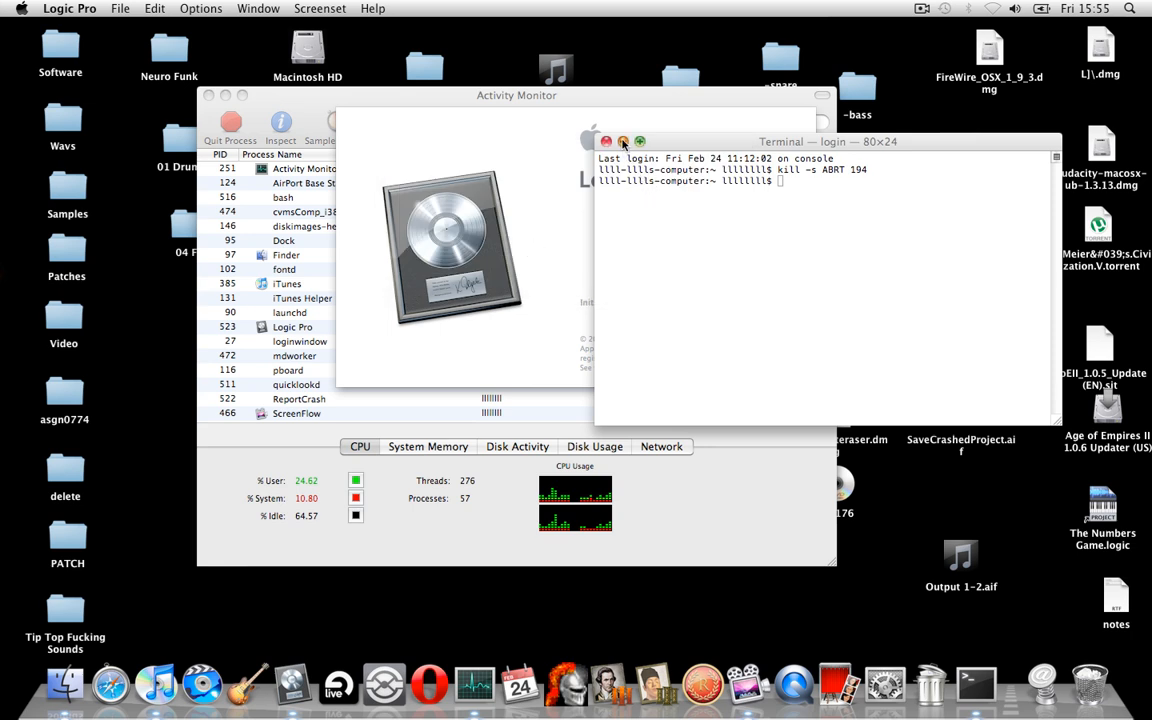
left_click(606, 140)
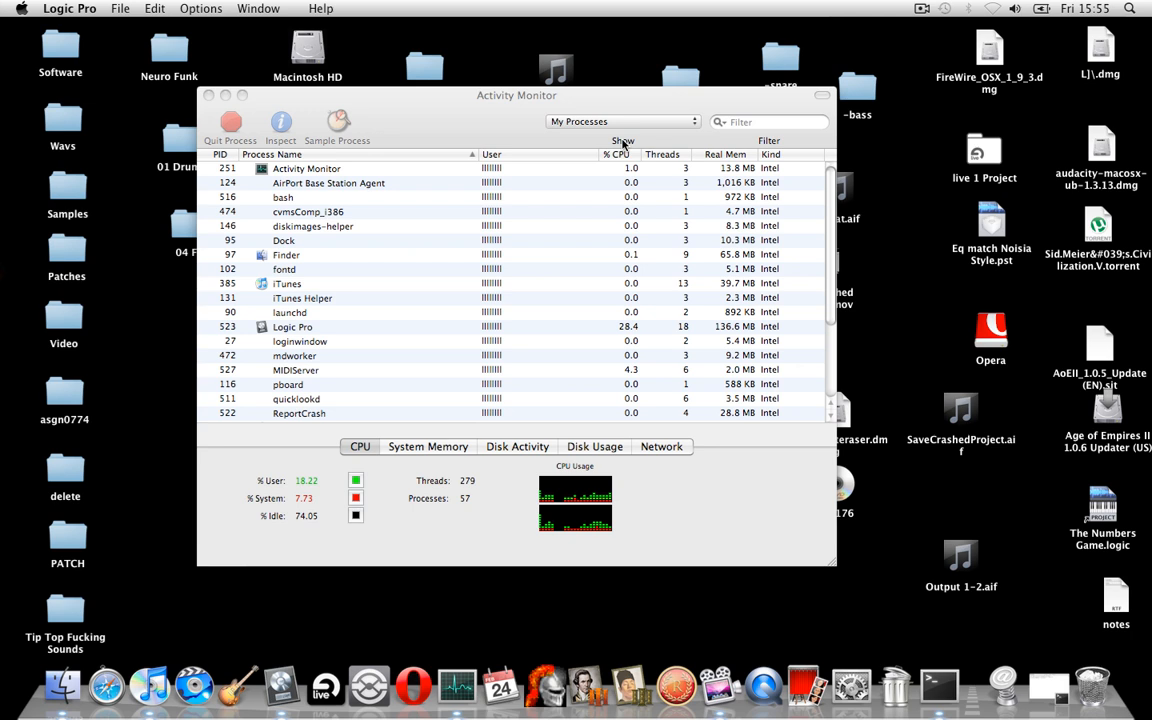
left_click(120, 8)
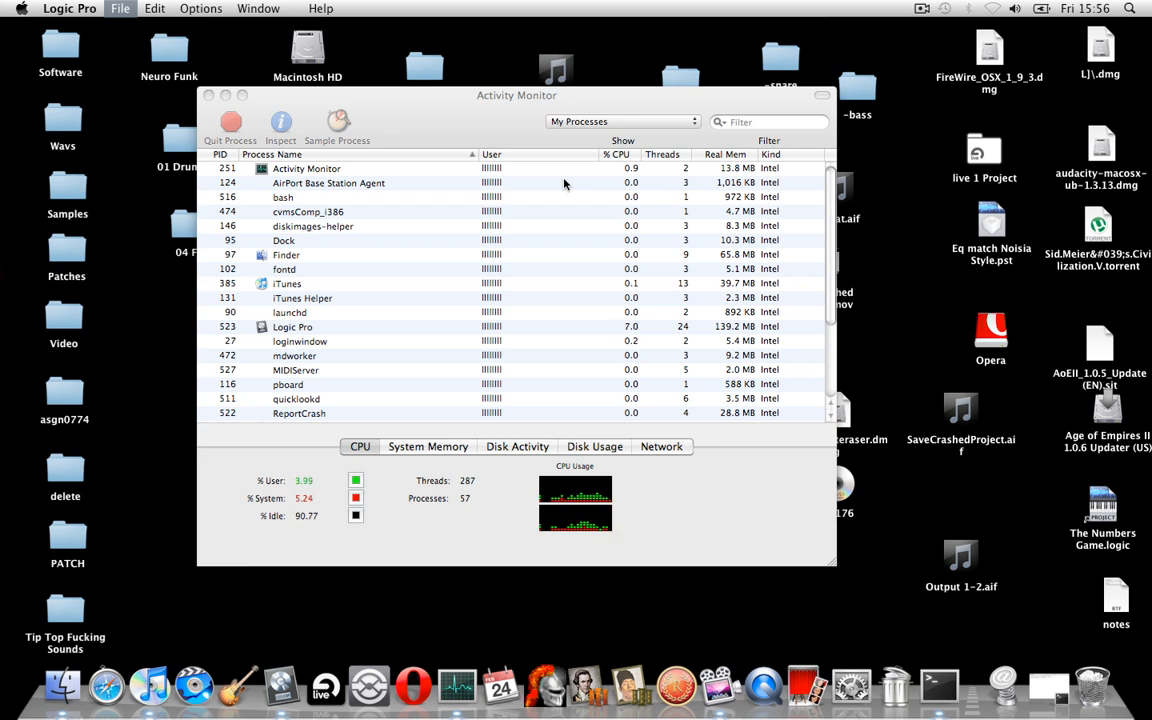
left_click(120, 8)
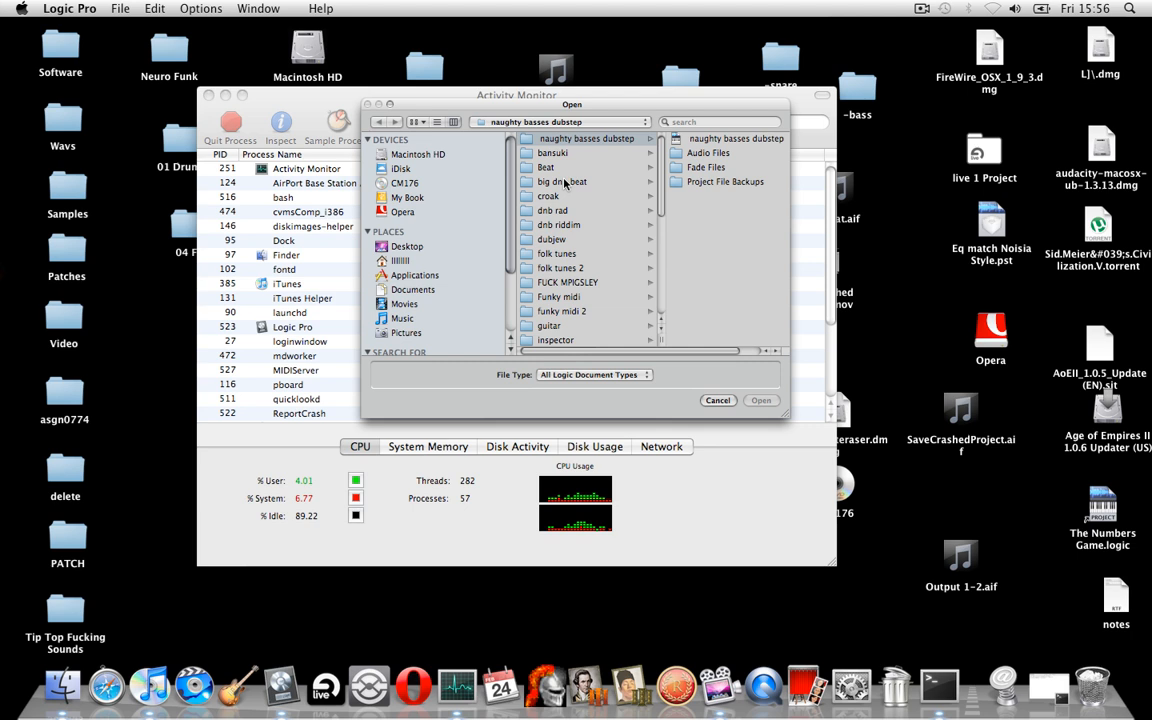
Open the project from the croak folder, now also holding croak 4 (crashed).logic.
left_click(548, 196)
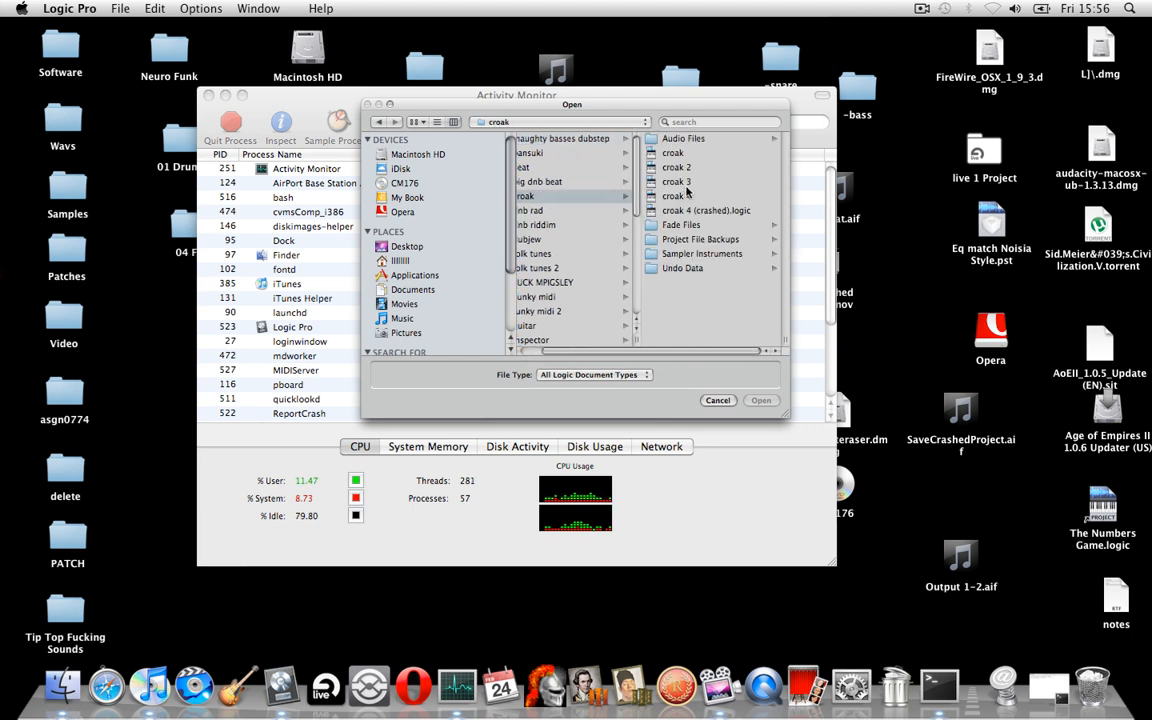
left_click(718, 400)
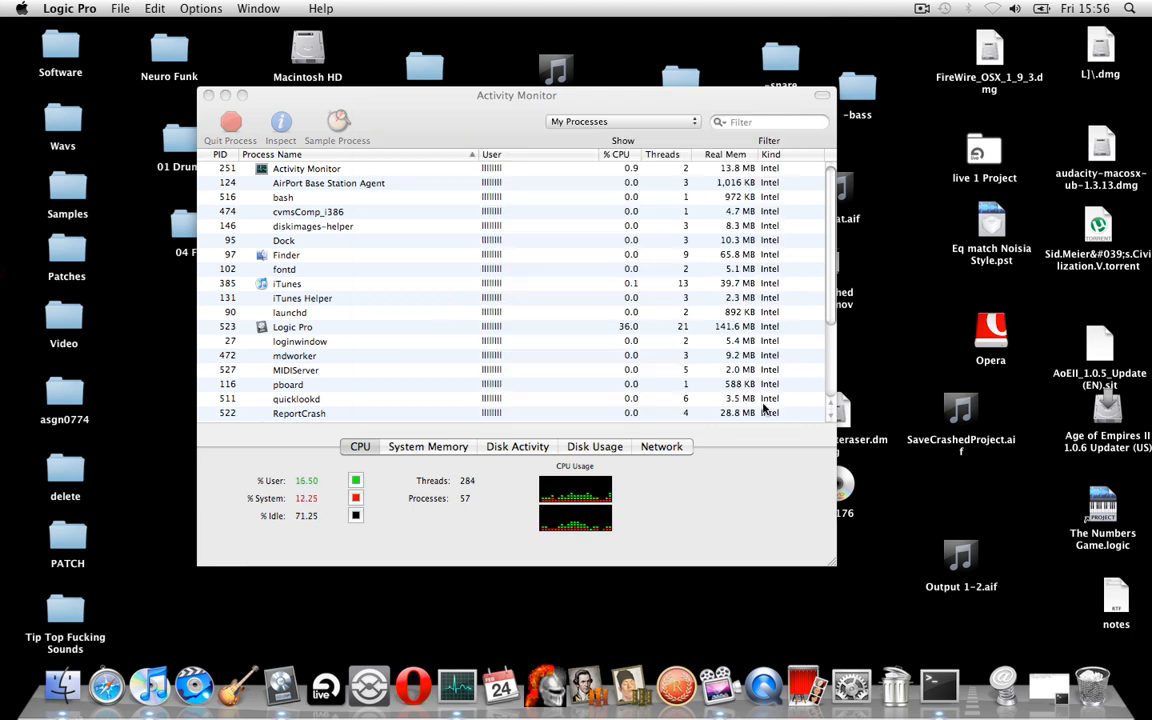